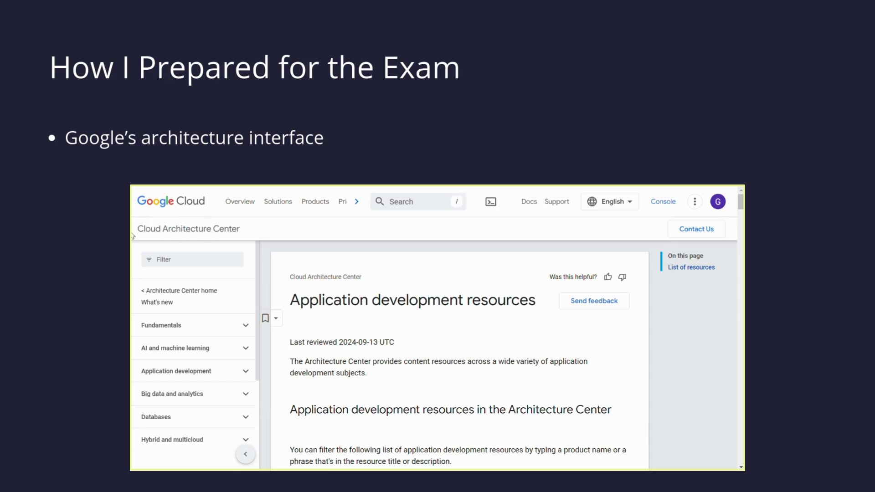
Step: Advance the slideshow to the Exam Topics and Case Studies slide showing the exam guide
scroll(down, 3)
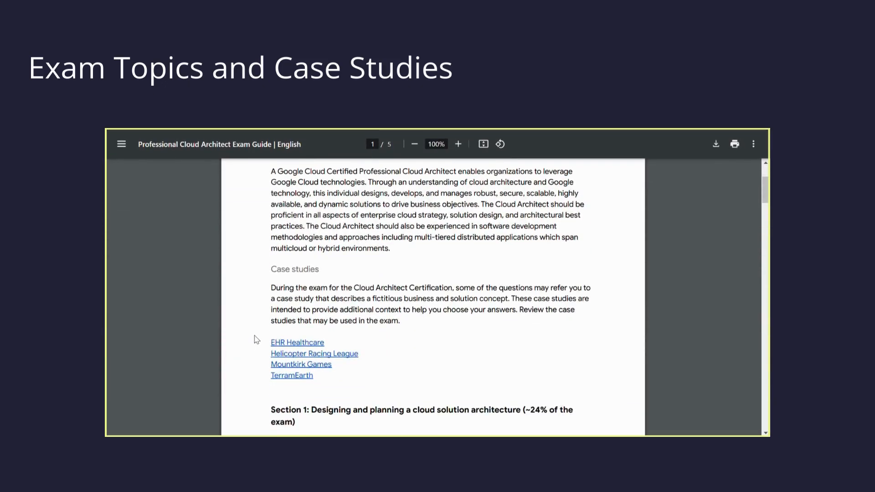
Step: Reveal the bullet about working through case study design resources in more detail
scroll(down, 3)
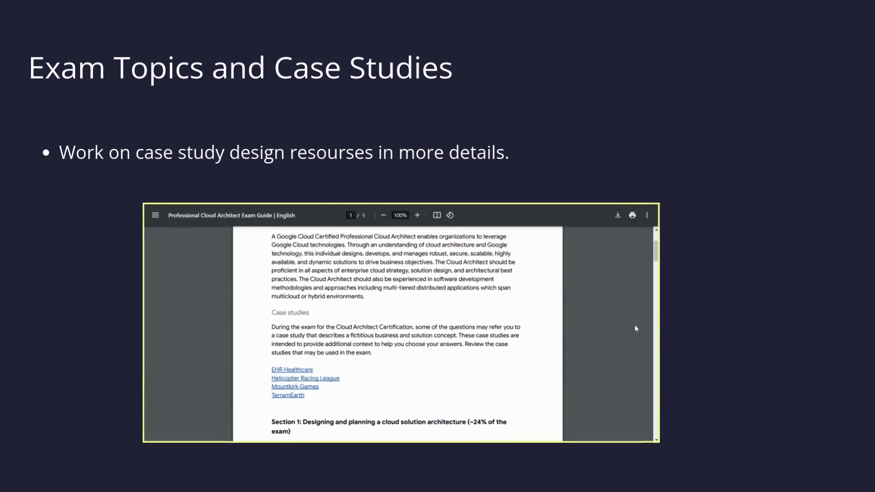
mouse_move(251, 363)
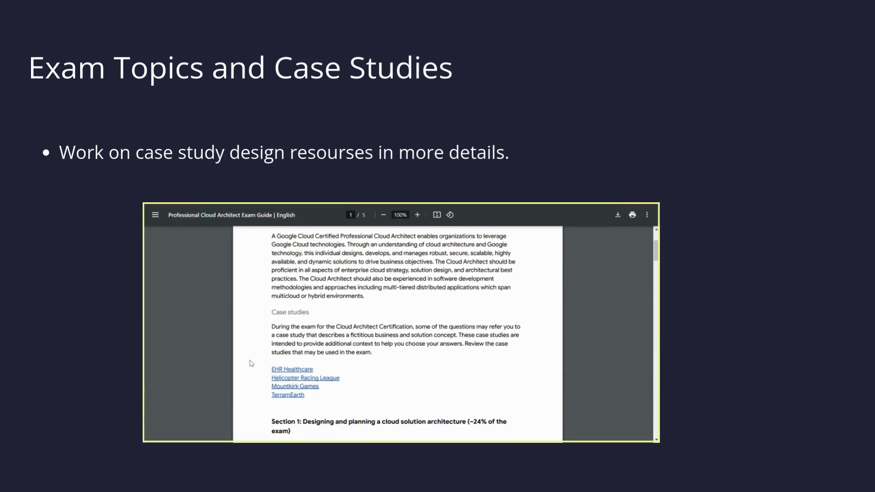
mouse_move(316, 330)
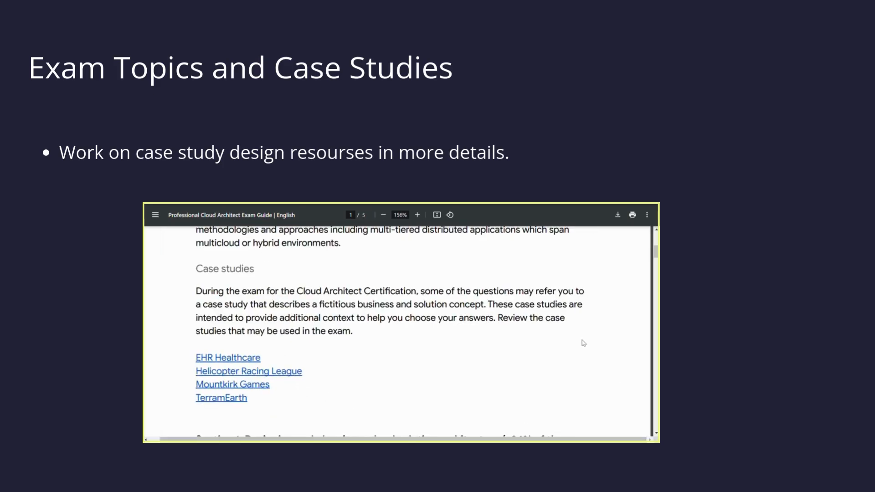
click(383, 214)
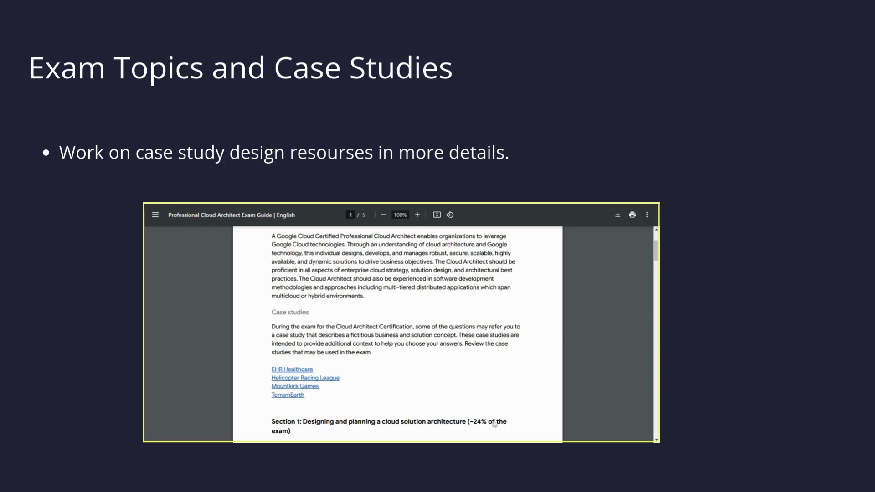